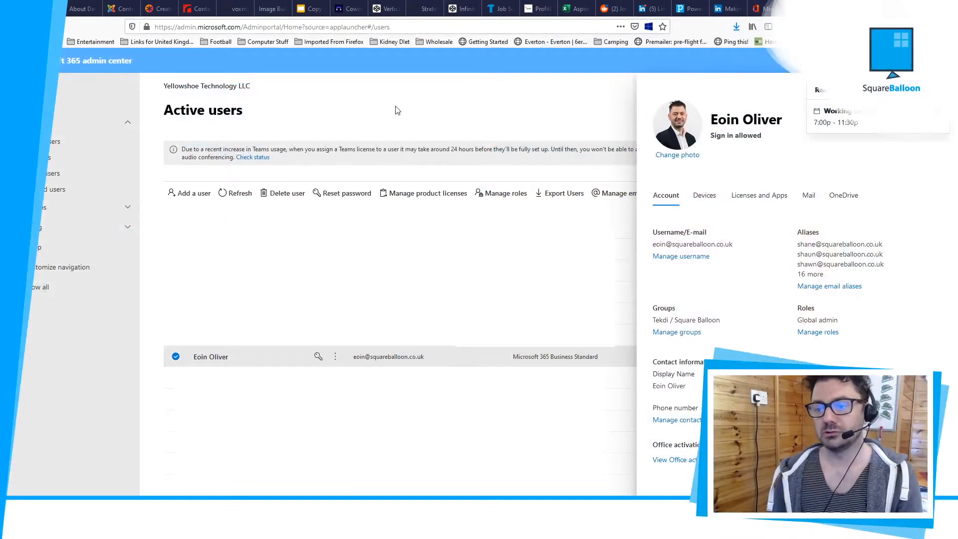
mouse_move(638, 91)
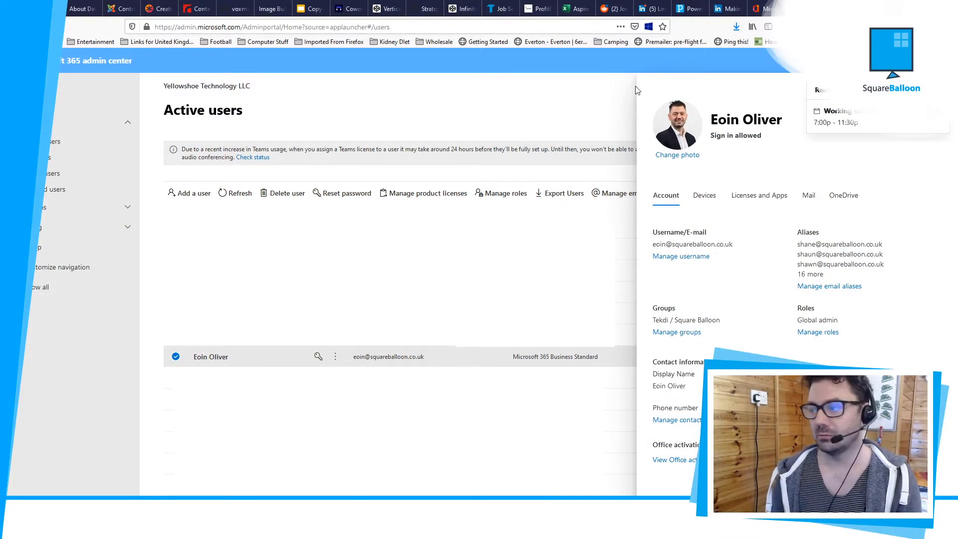
mouse_move(255, 88)
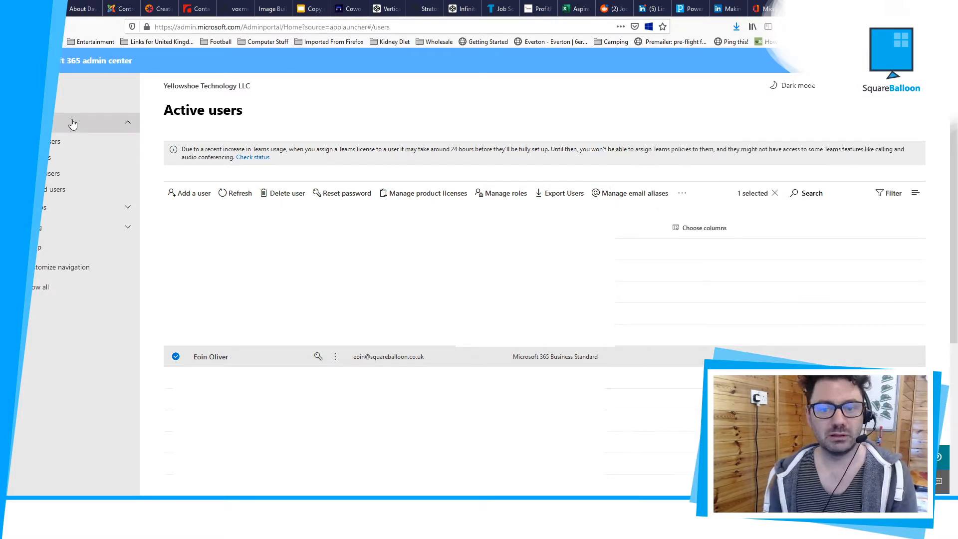
mouse_move(64, 130)
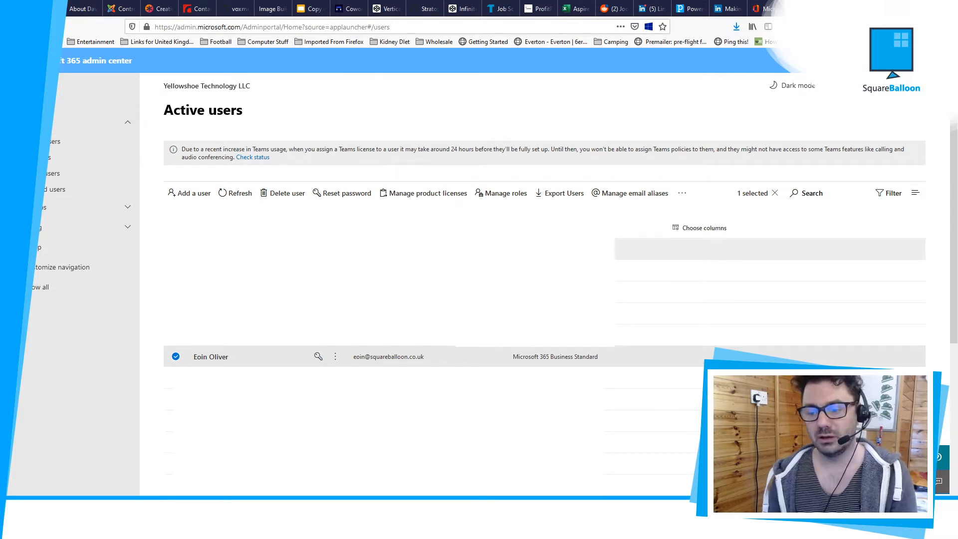
click(210, 356)
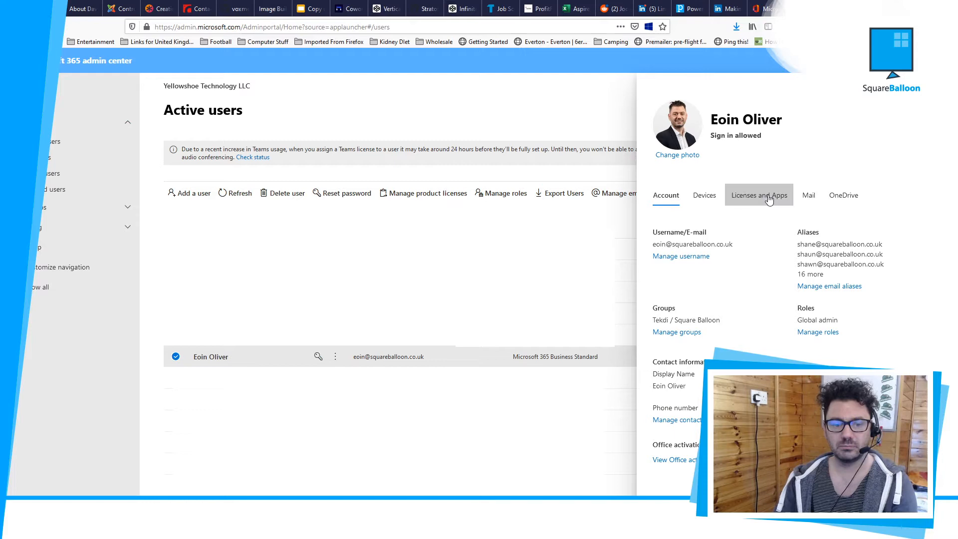
mouse_move(829, 286)
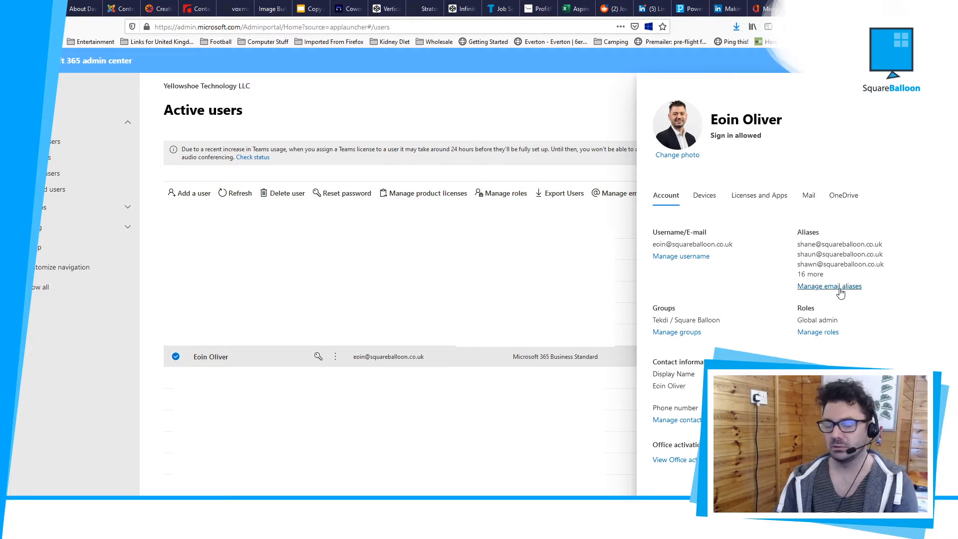
click(829, 286)
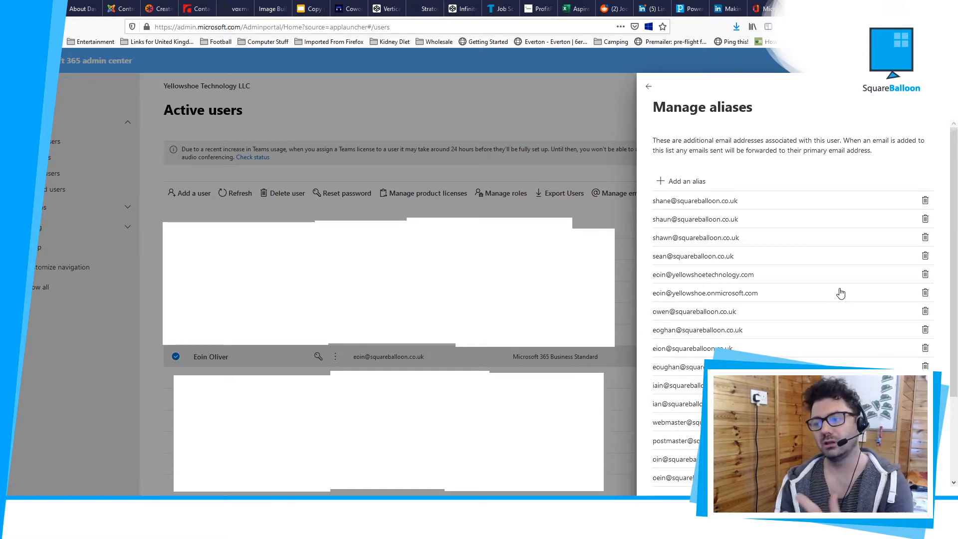
click(649, 85)
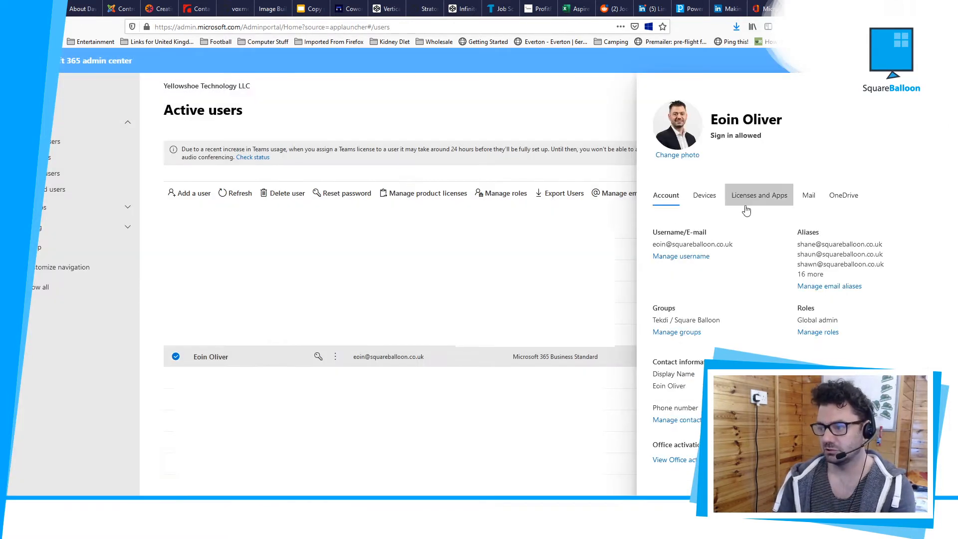
double_click(693, 243)
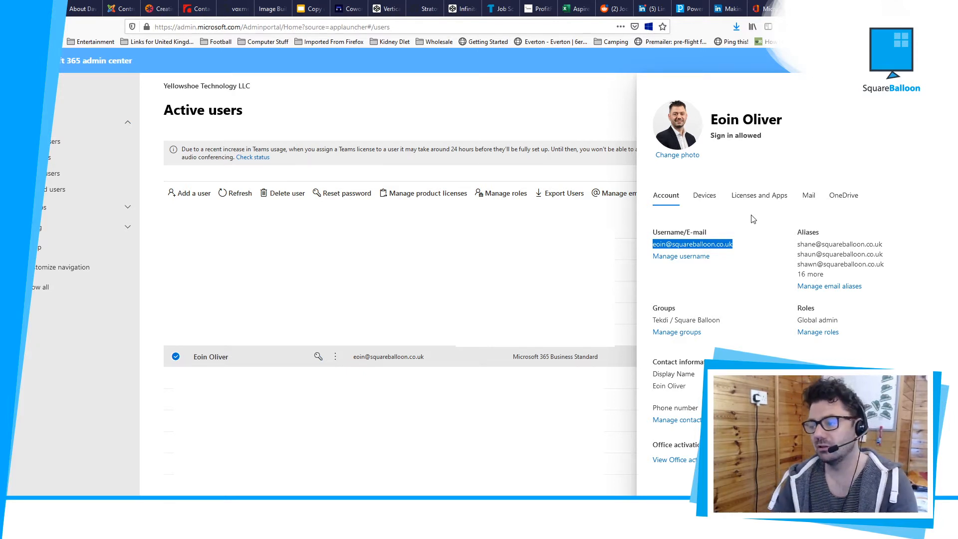
click(830, 286)
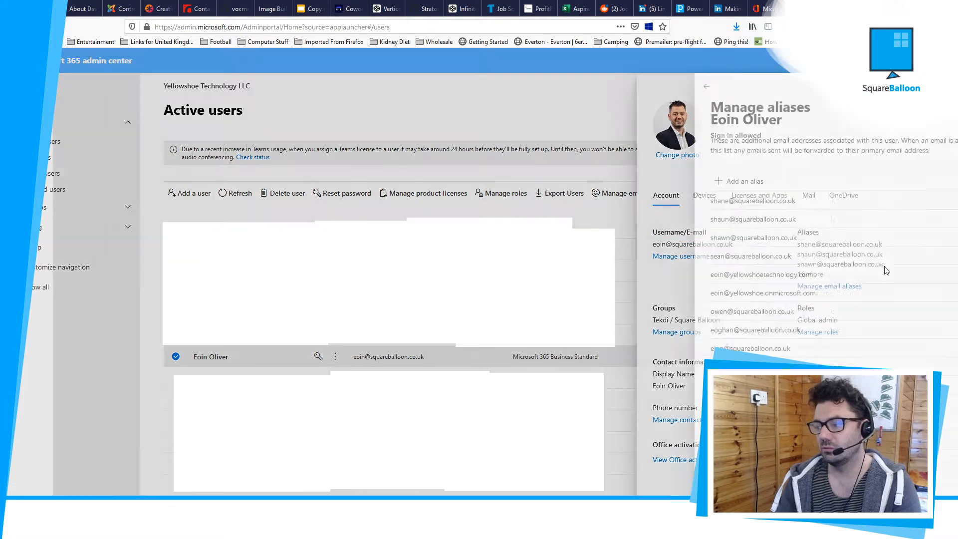
click(829, 286)
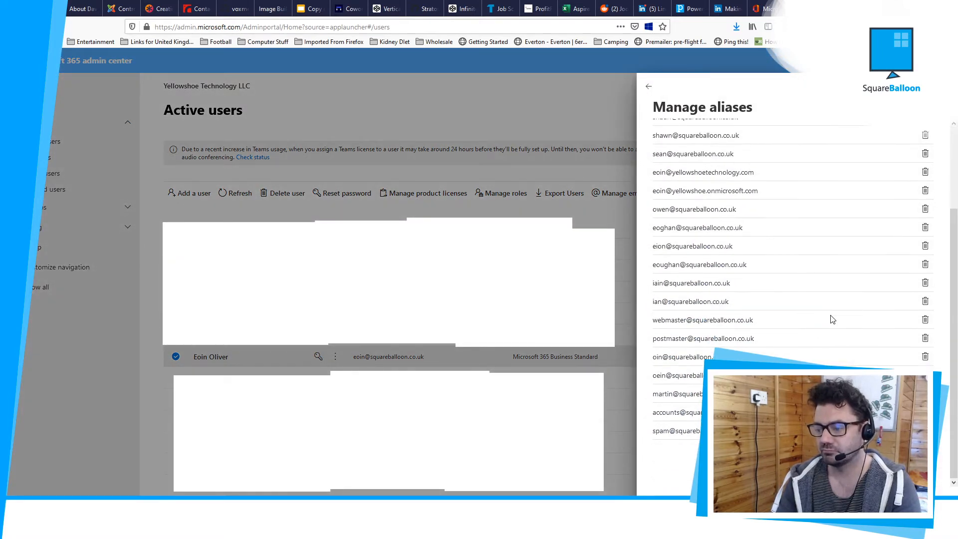
scroll(up, 3)
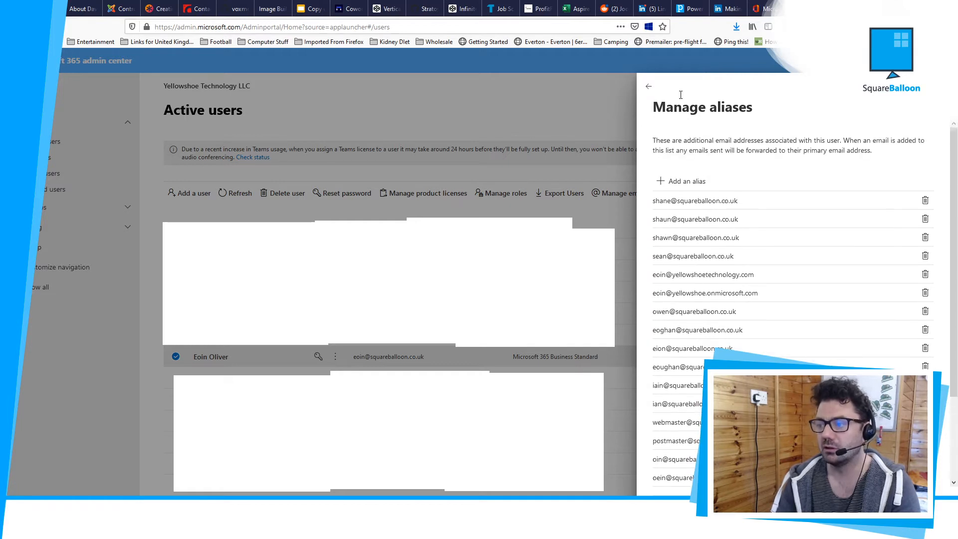
click(648, 85)
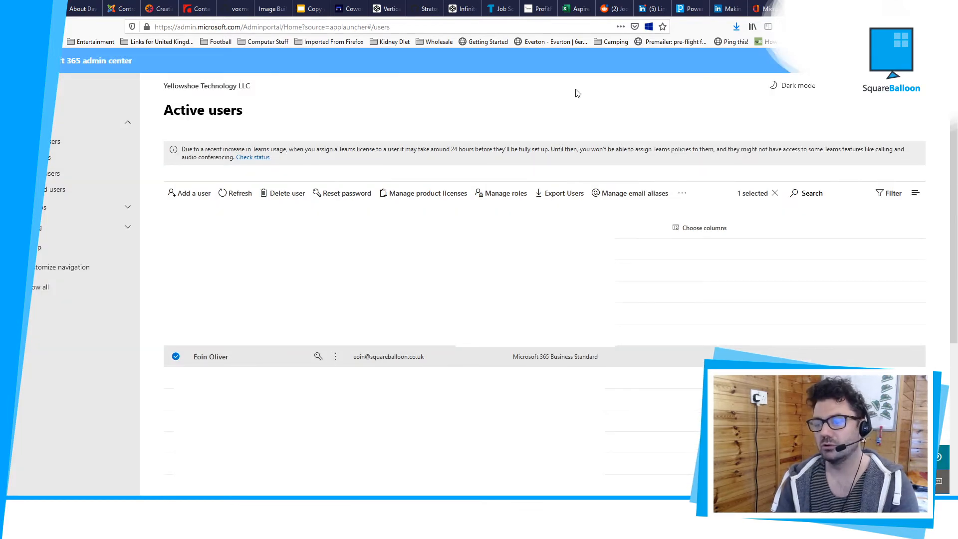